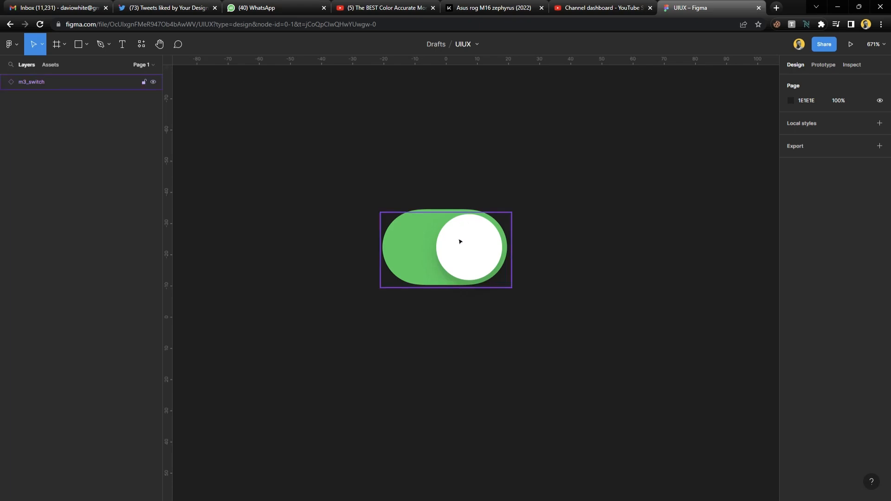
# Duplicate the m3_switch instance and turn the copy's selected property off
pyautogui.click(460, 242)
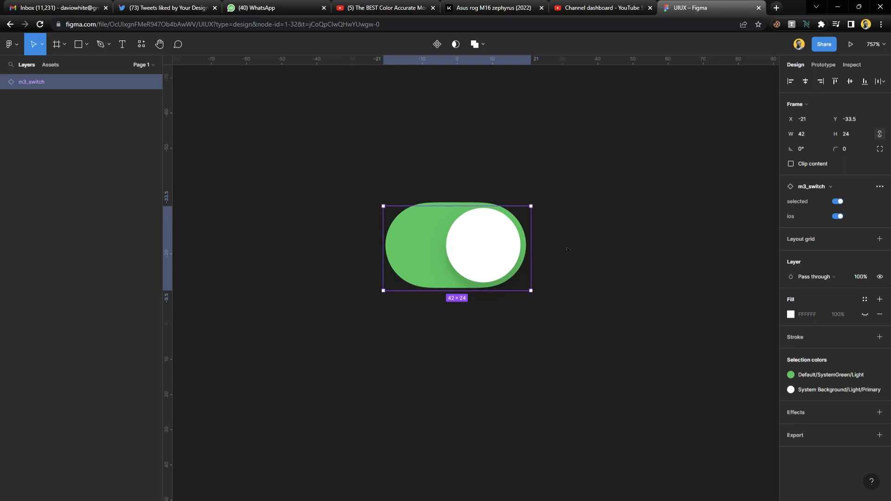
pyautogui.moveTo(574, 241)
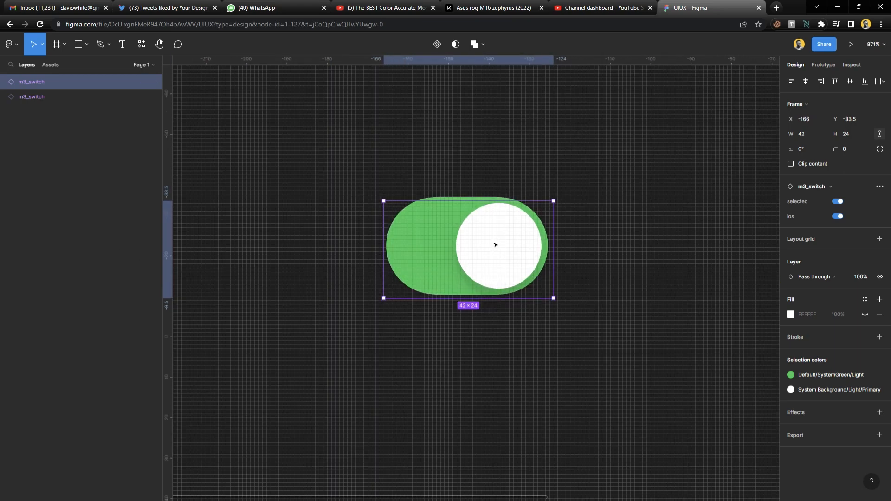
pyautogui.scroll(-3)
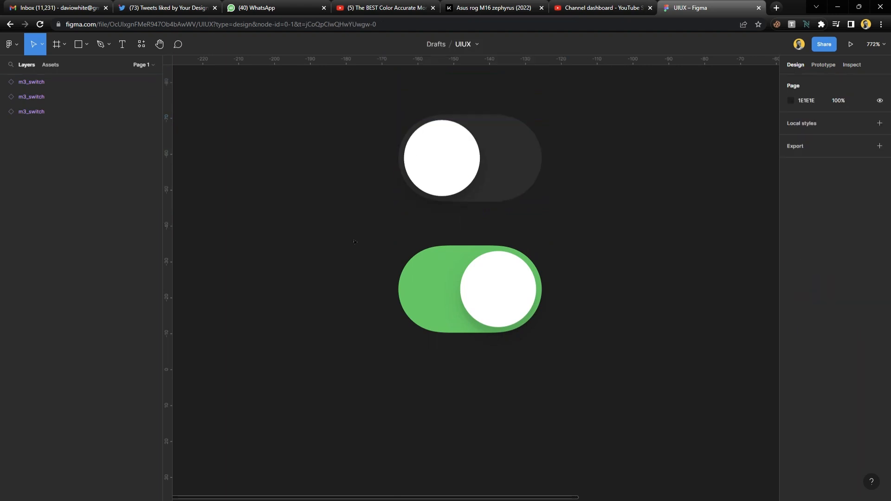
# Detach the off and on switch instances into plain frames and select both
pyautogui.click(442, 158)
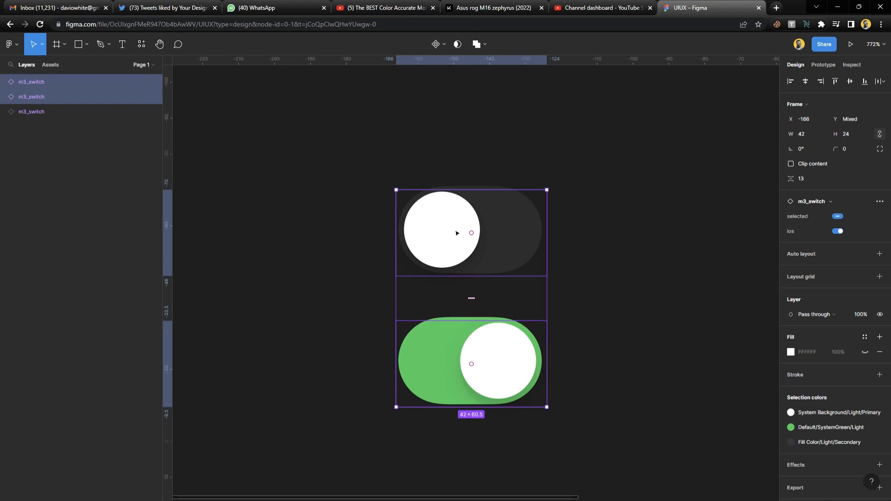
pyautogui.rightClick(457, 233)
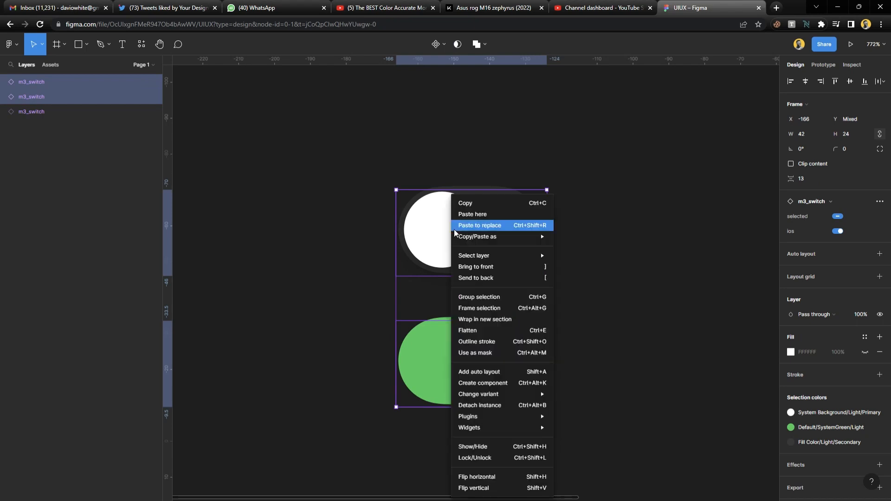
pyautogui.moveTo(495, 408)
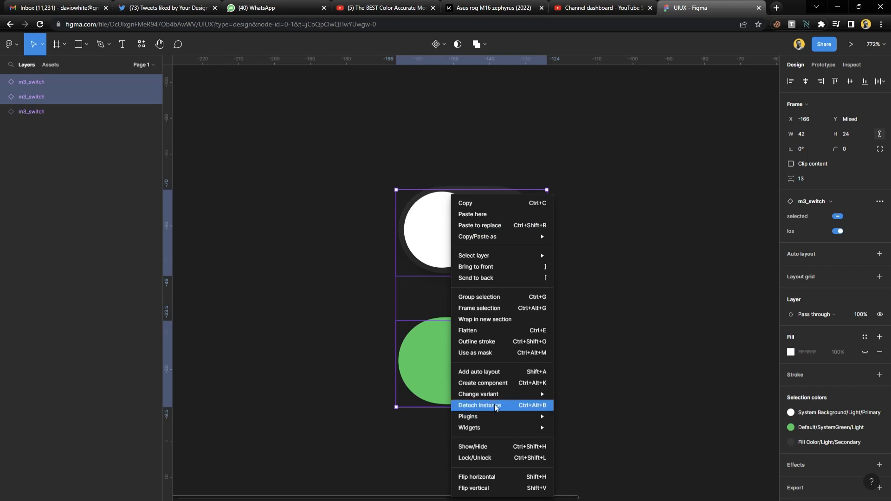
pyautogui.click(480, 405)
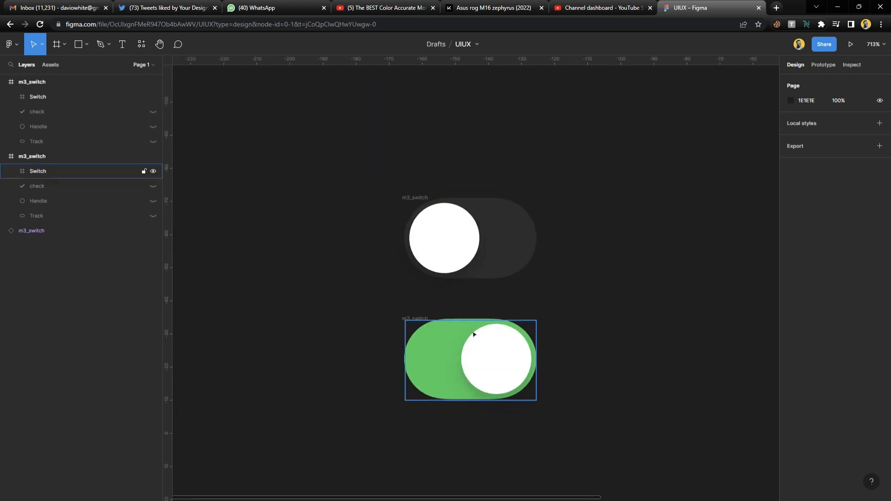
pyautogui.click(38, 96)
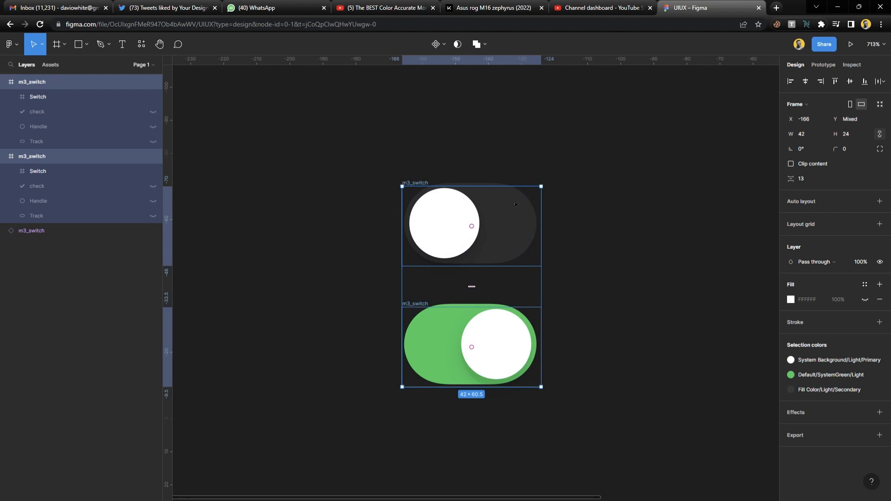
# Create an m3_switch component set from the two selected switch frames
pyautogui.click(443, 44)
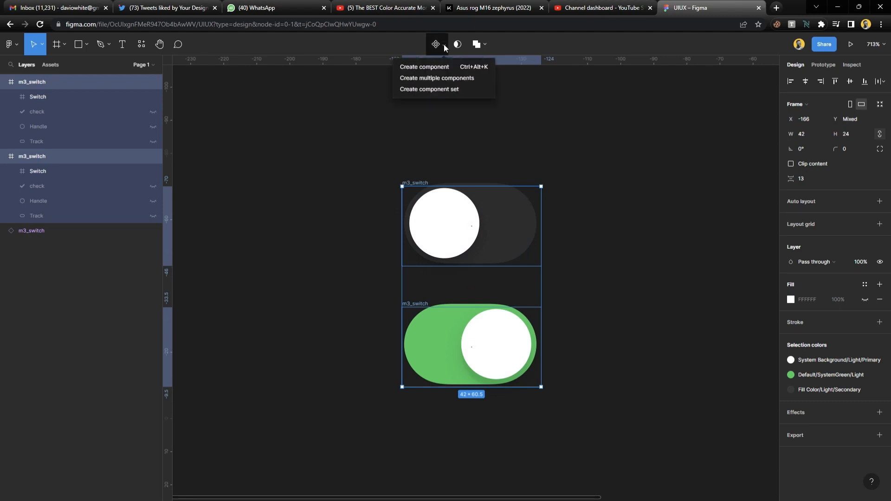
pyautogui.click(428, 89)
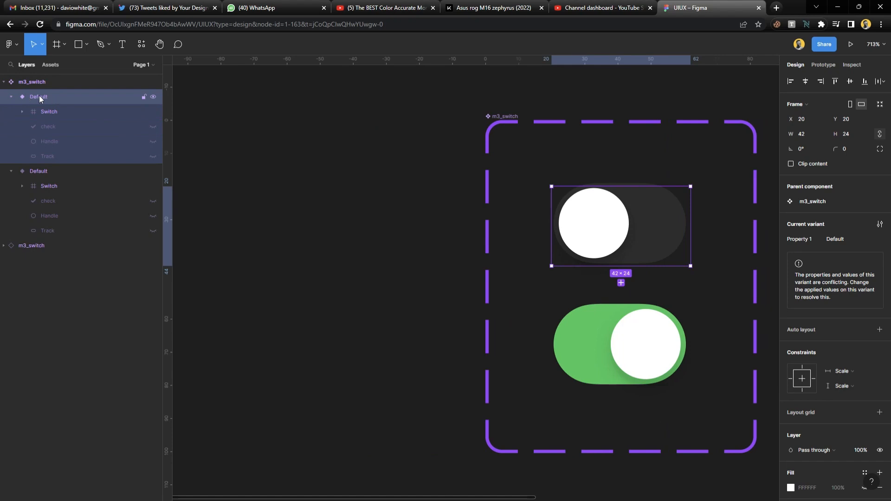
# Rename the off switch variant to ios=false
pyautogui.doubleClick(38, 96)
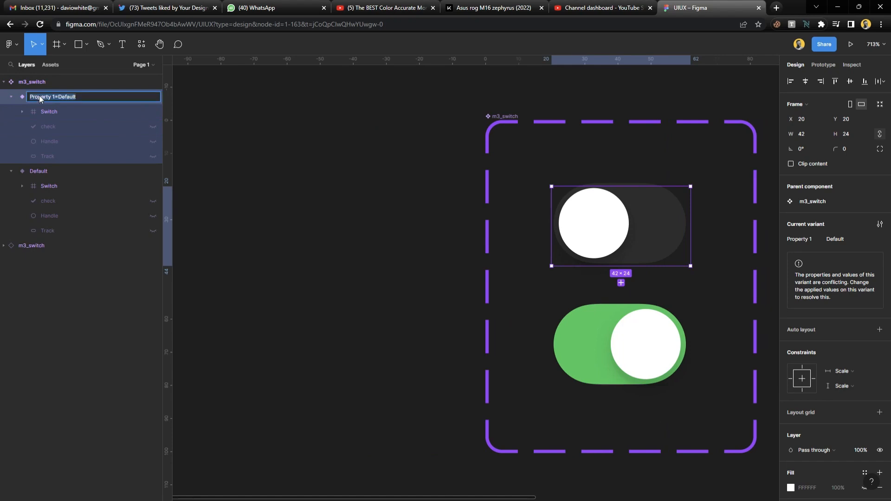
pyautogui.write('ios')
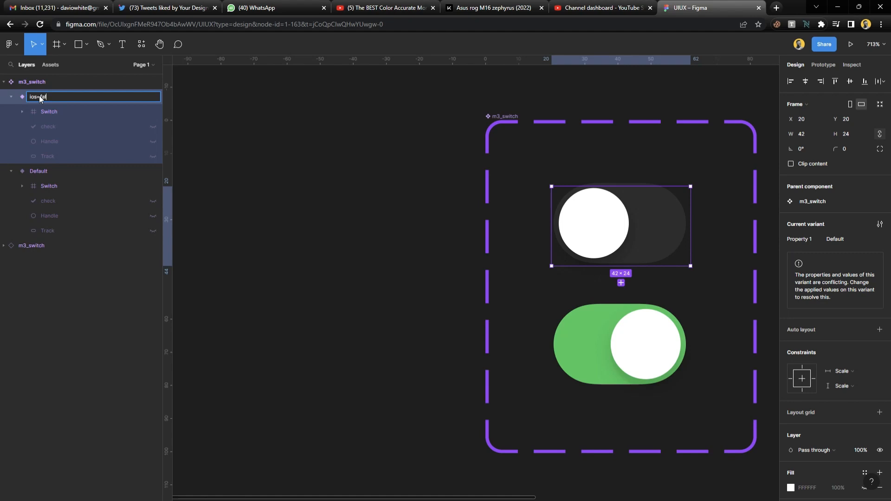
pyautogui.write('=false')
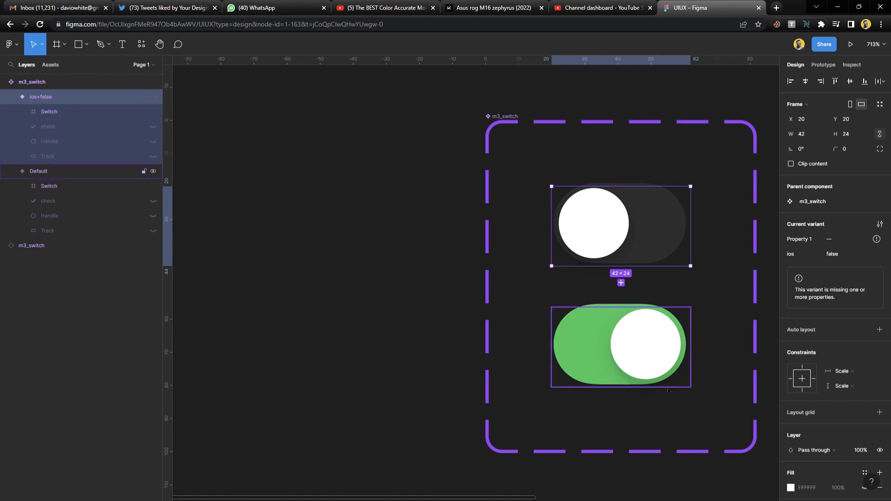
# Rename the on switch variant to ios=true and place an off instance beside the set
pyautogui.click(38, 171)
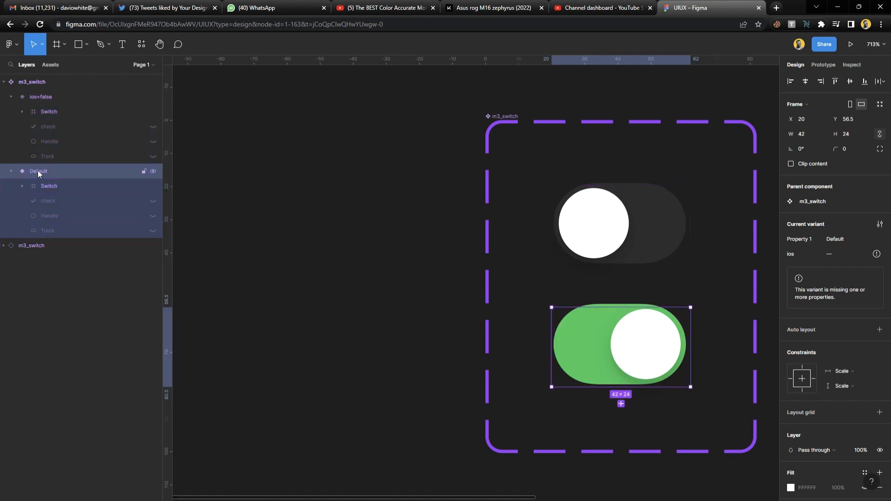
pyautogui.doubleClick(39, 171)
pyautogui.write('ios=fa')
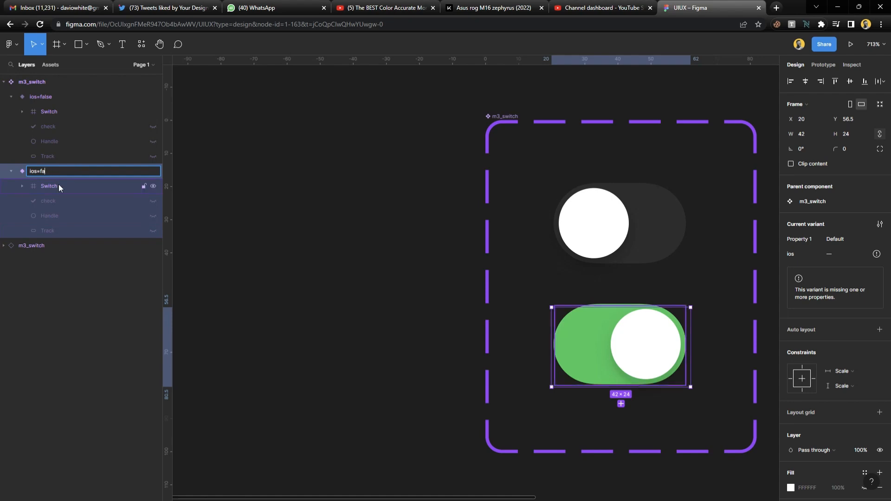
pyautogui.write('true')
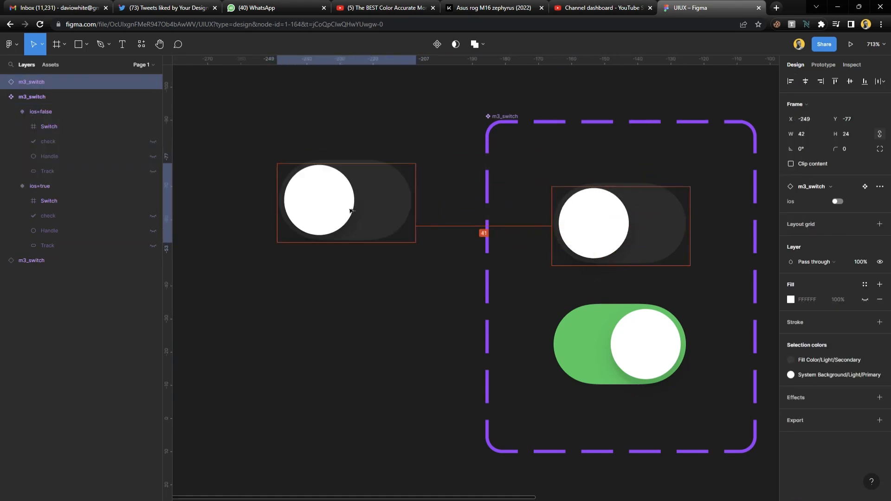
# Delete the extra m3_switch instance below the set
pyautogui.click(51, 65)
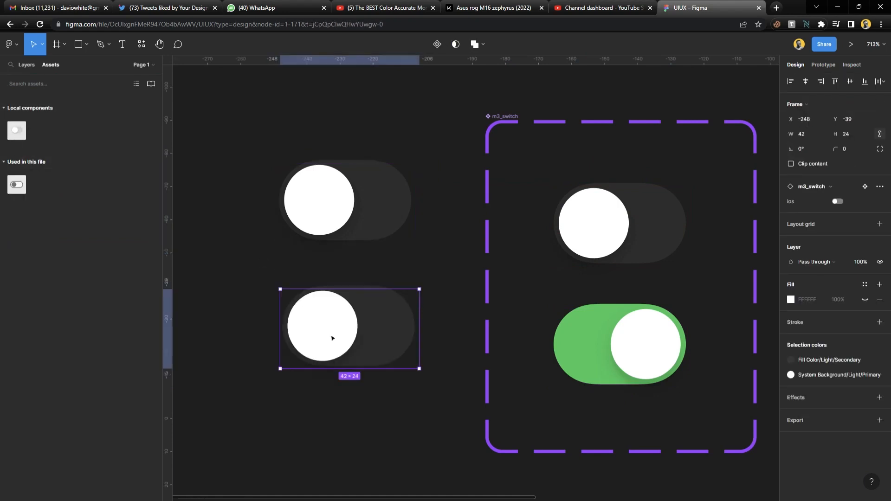
pyautogui.click(318, 200)
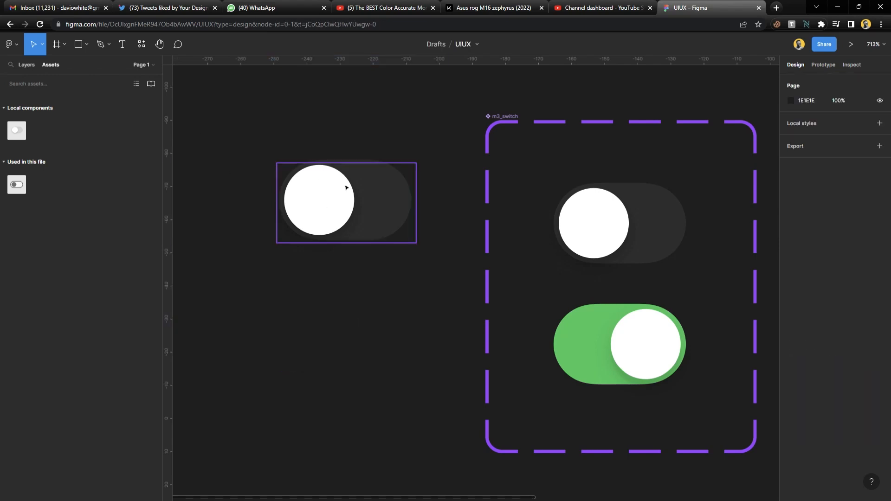
# Toggle the remaining instance's ios property on, then back off
pyautogui.click(344, 188)
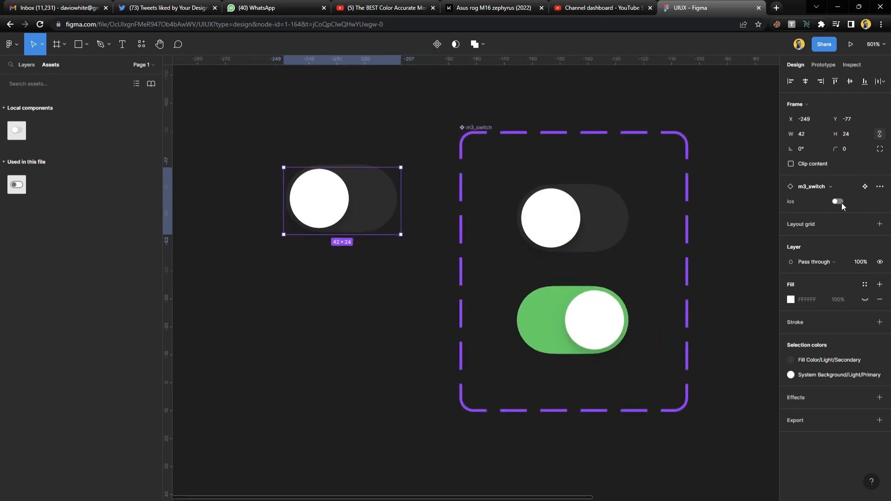
pyautogui.click(837, 201)
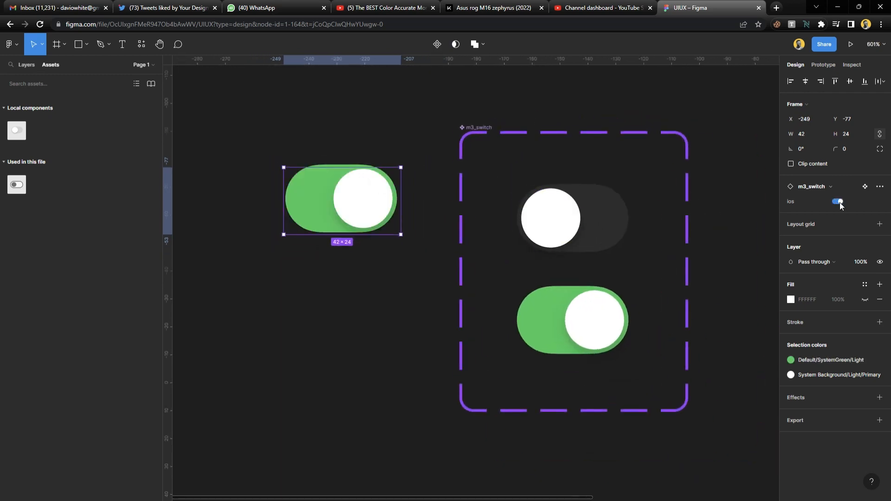
pyautogui.click(836, 202)
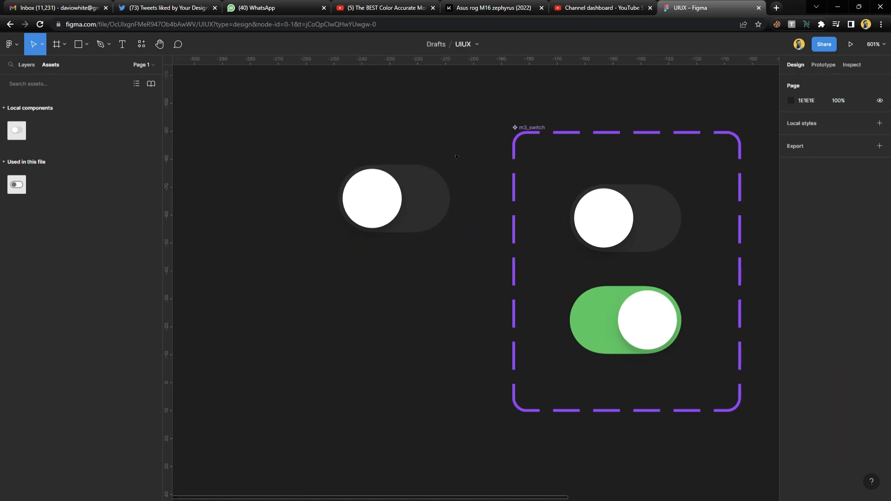
# Pan to the Component 1 rectangle set and start renaming the grey variant
pyautogui.hscroll(3)
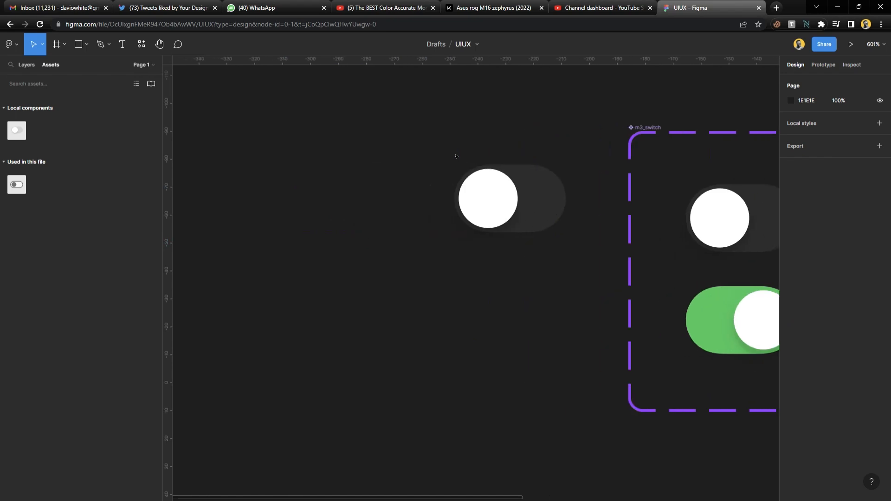
pyautogui.moveTo(220, 179); pyautogui.dragTo(292, 398)
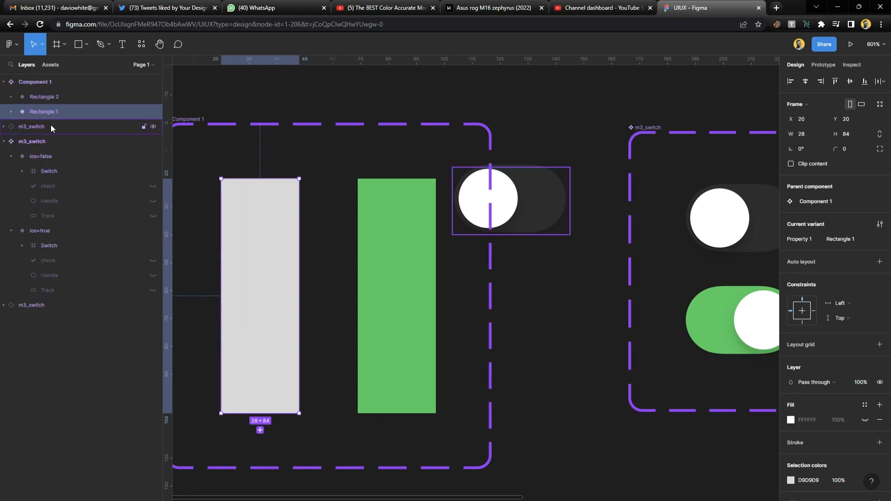
pyautogui.doubleClick(44, 111)
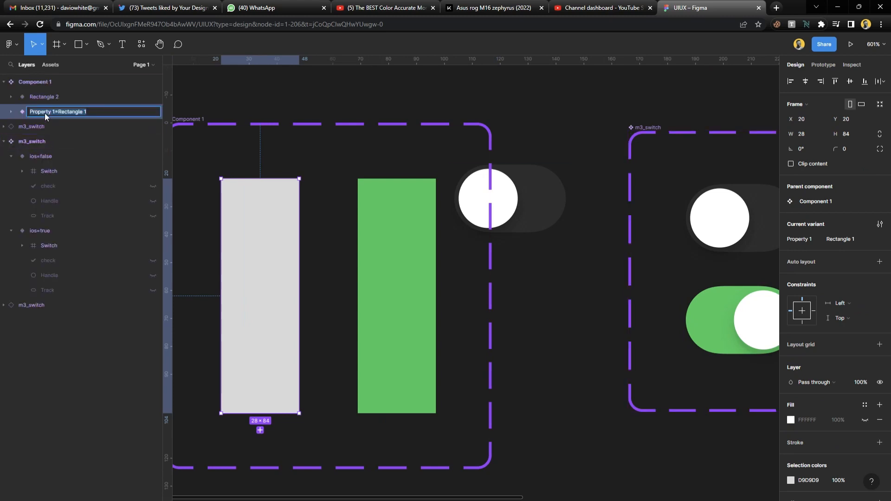
# Rename the rectangle variants to r=false and r-true
pyautogui.write('re')
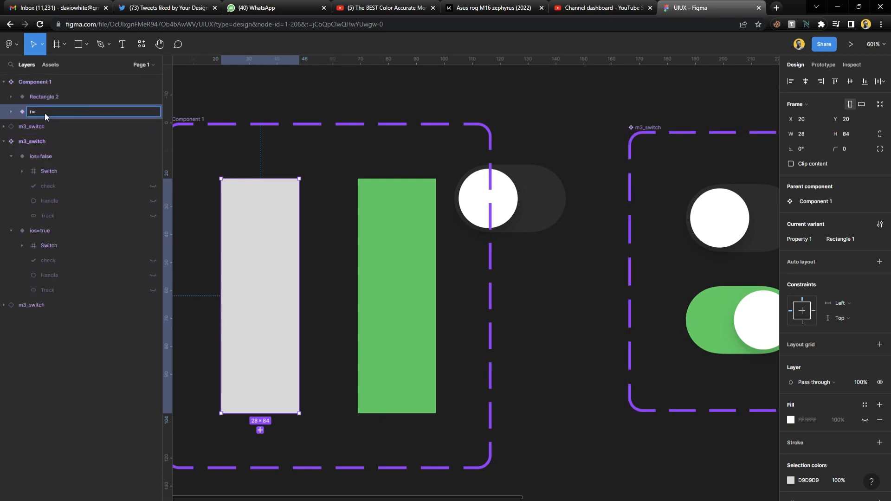
pyautogui.write('=fau')
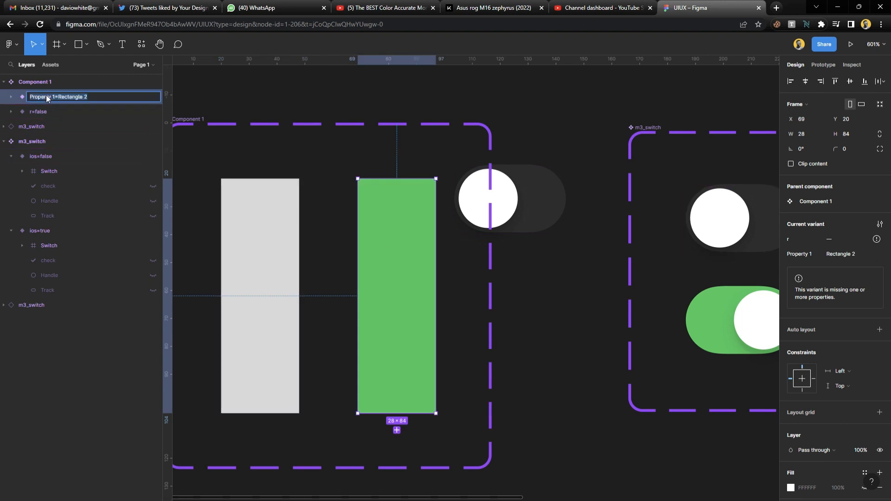
pyautogui.write('r=true')
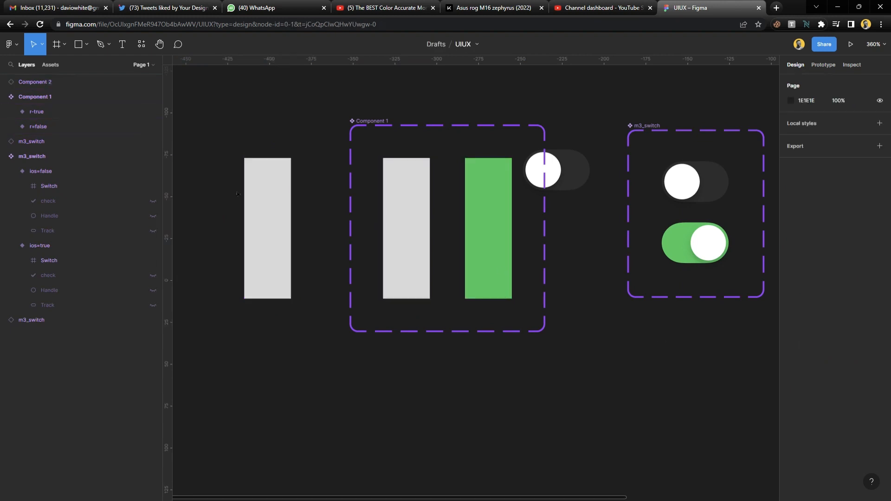
# Correct the green rectangle variant's name from r-true to r=true
pyautogui.click(268, 229)
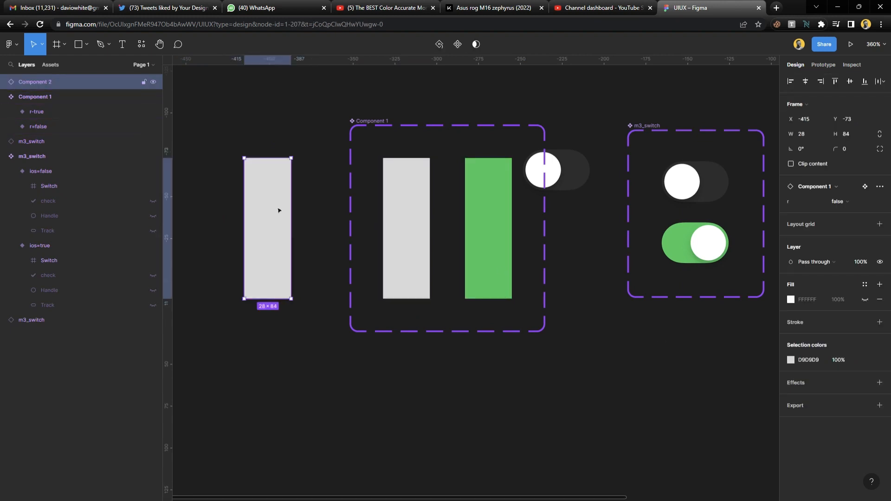
pyautogui.click(40, 246)
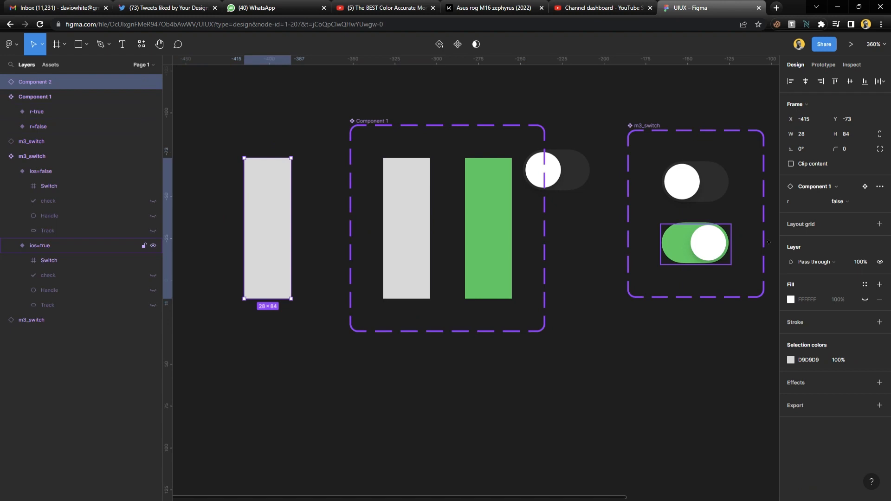
pyautogui.click(839, 201)
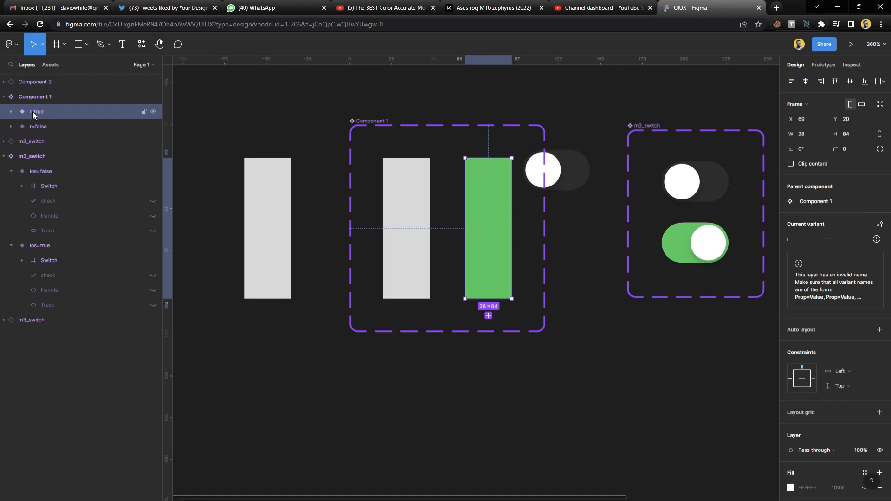
pyautogui.doubleClick(36, 112)
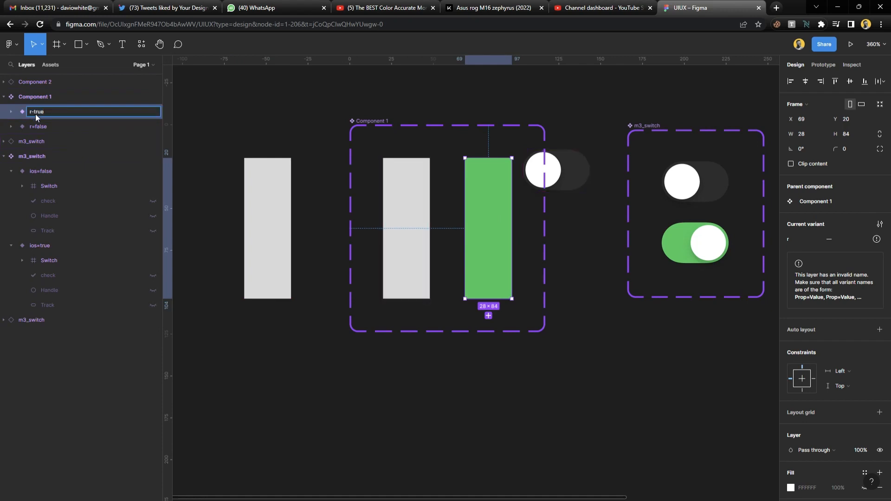
pyautogui.press('Enter')
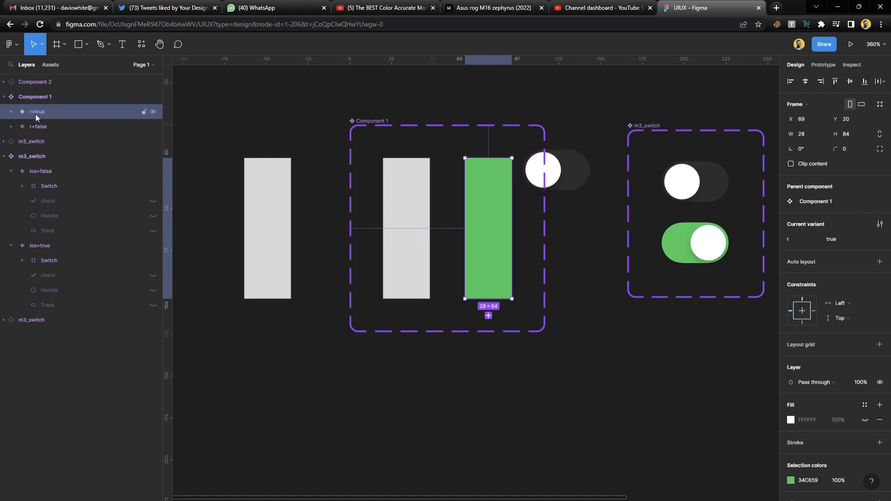